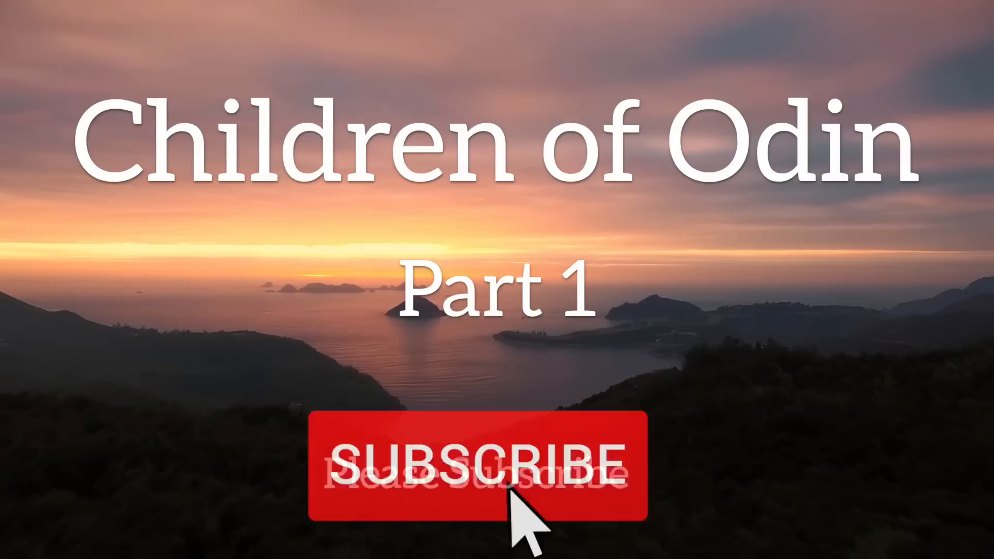
{"action": "left_click", "coordinate": [475, 463]}
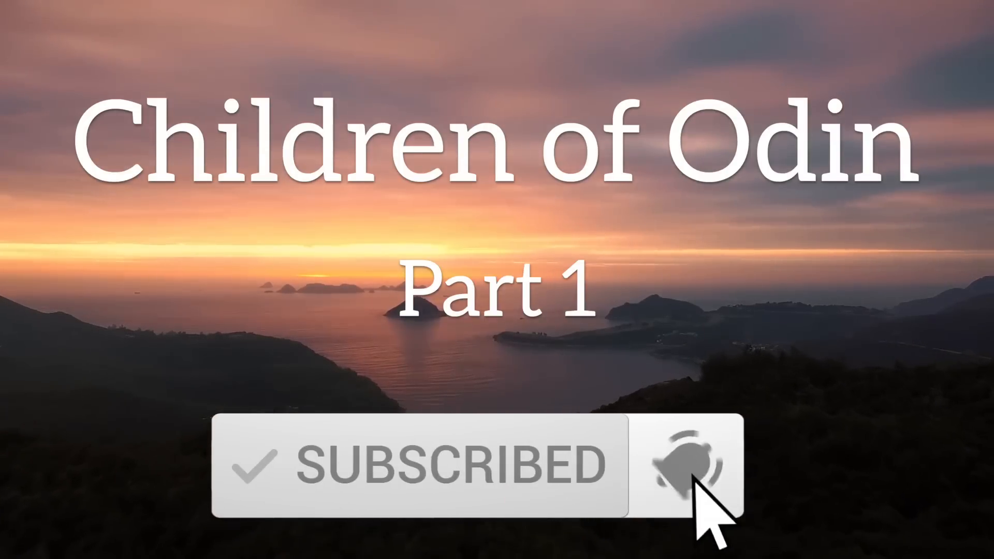
{"action": "left_click", "coordinate": [685, 463]}
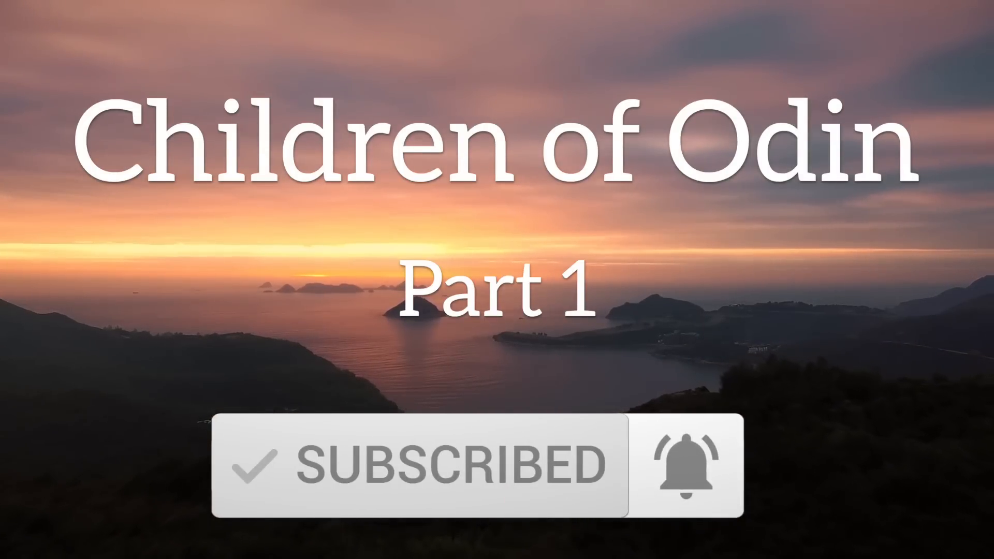